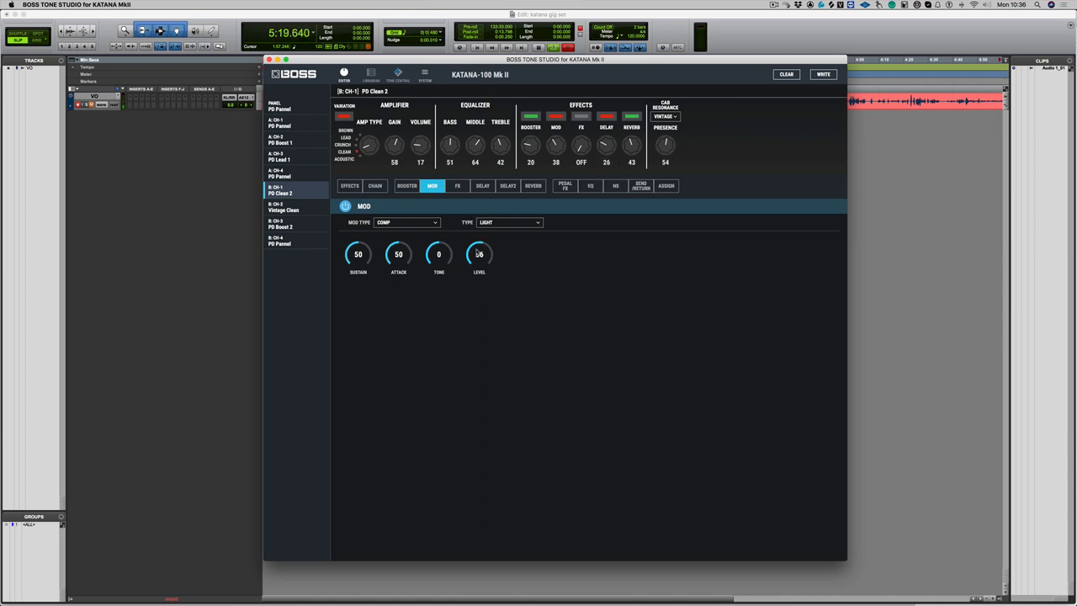
# Raise the COMP LEVEL knob in the MOD effect slightly, to 29.
pyautogui.moveTo(478, 254); pyautogui.dragTo(478, 249)
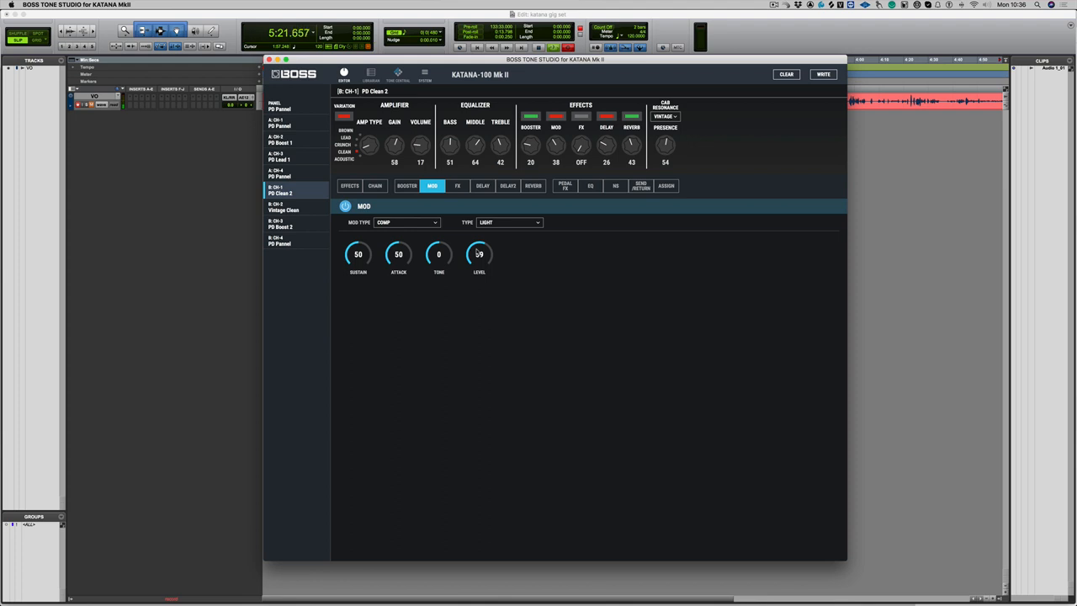